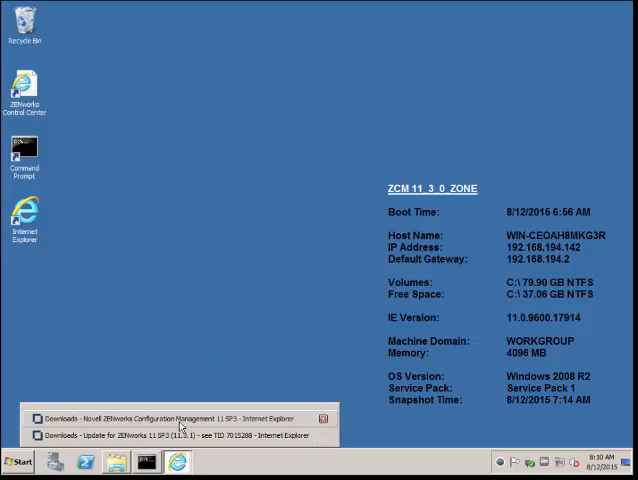
Step: View the C:\Setup folder, then start an Administrator Command Prompt from the desktop shortcut
{"action": "left_click", "coordinate": [180, 418]}
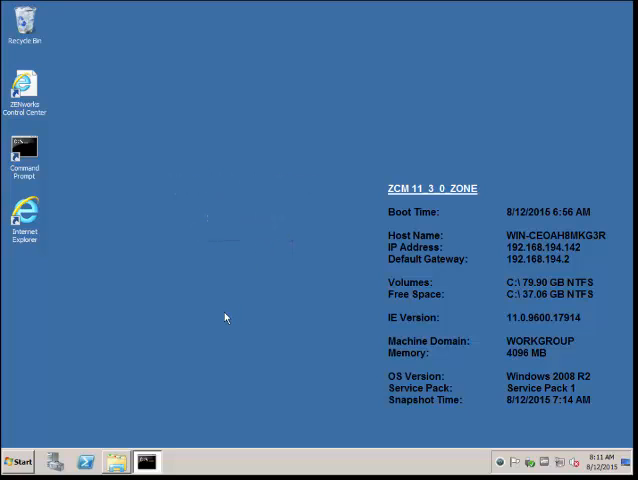
{"action": "left_click", "coordinate": [146, 460]}
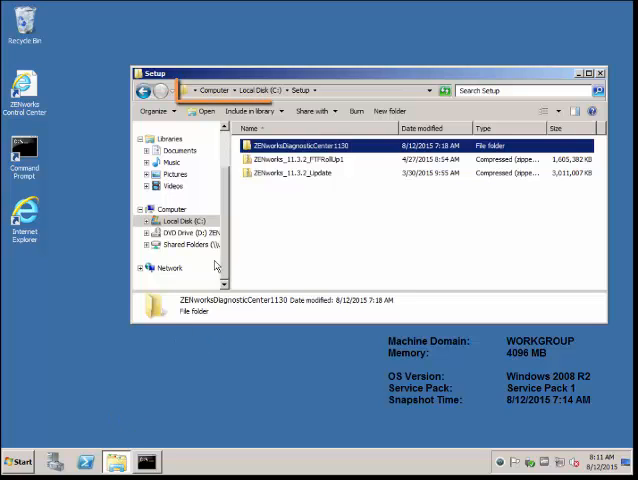
{"action": "double_click", "coordinate": [296, 144]}
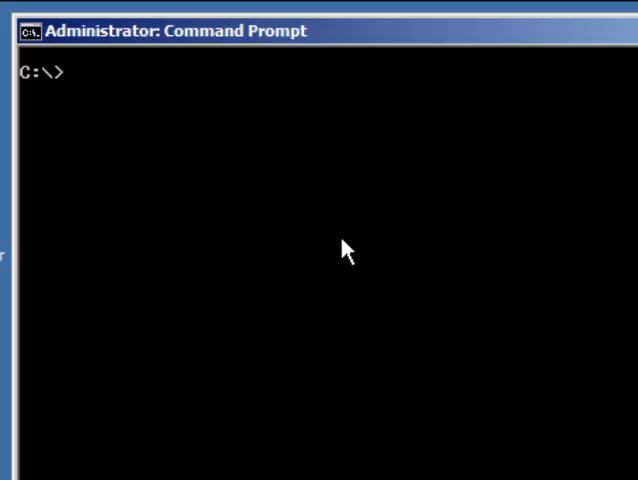
Step: From C:\Setup\ZENworksDiagnosticCenter1130 run zdc verify on zendatabase and systemfiles and review the output
{"action": "type", "text": "cd\\setup"}
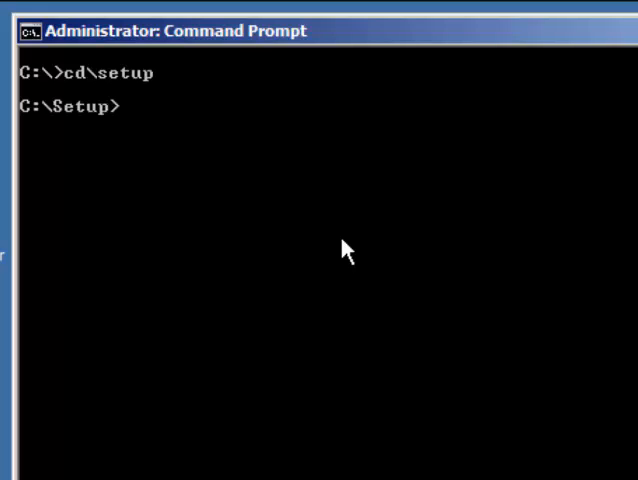
{"action": "type", "text": "cd ZENworksDiagnosticCenter1130"}
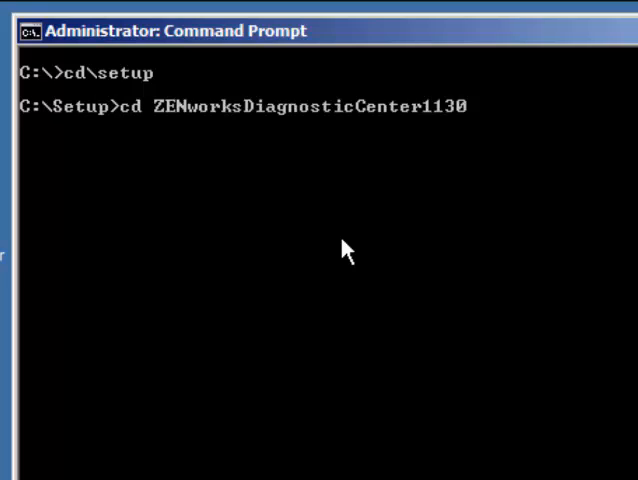
{"action": "type", "text": "zdc"}
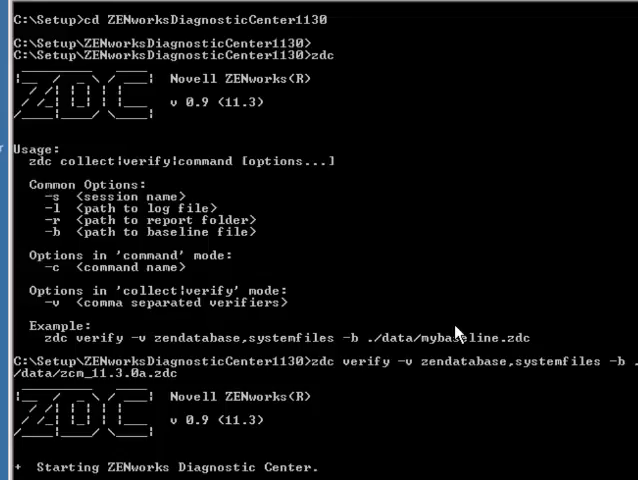
{"action": "scroll", "scroll_direction": "down", "scroll_amount": 3}
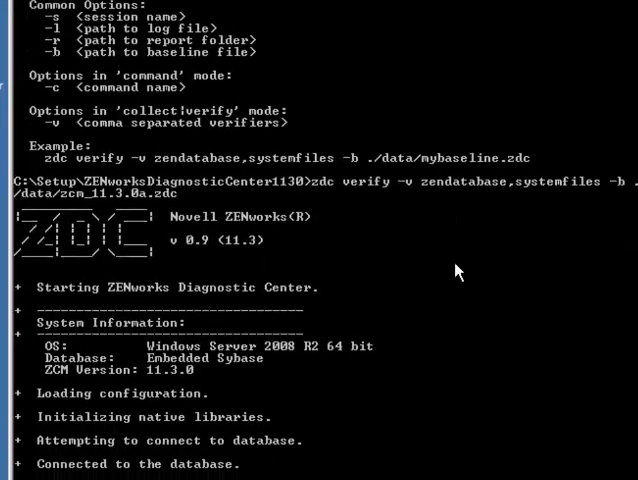
{"action": "scroll", "scroll_direction": "down", "scroll_amount": 3}
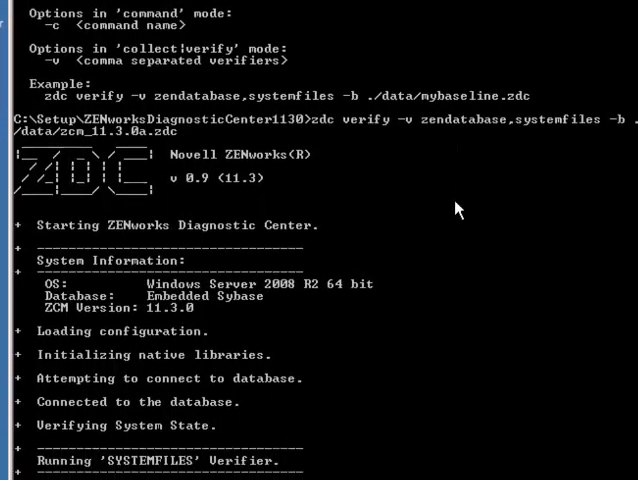
{"action": "scroll", "scroll_direction": "down", "scroll_amount": 3}
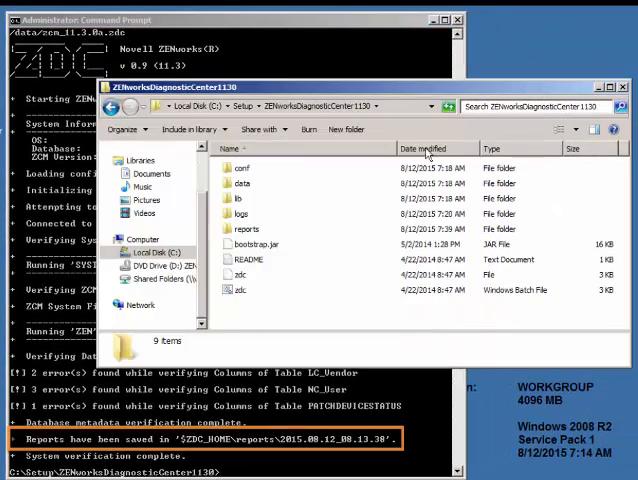
Step: Browse reports > 2015.08.12_08.13.38 and view index.html in Internet Explorer
{"action": "double_click", "coordinate": [246, 228]}
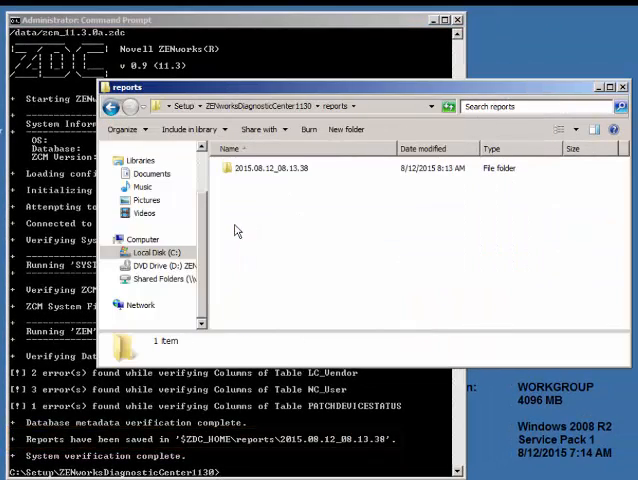
{"action": "double_click", "coordinate": [276, 168]}
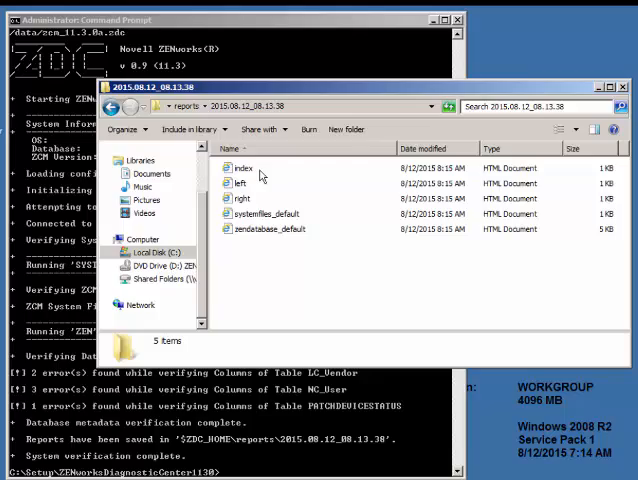
{"action": "left_click", "coordinate": [244, 168]}
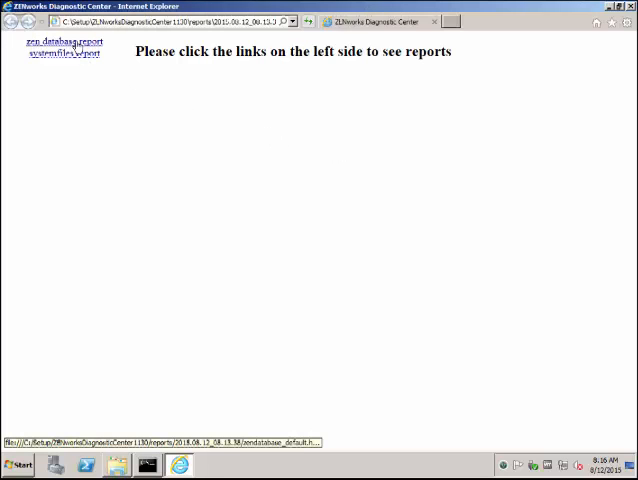
Step: Review the zen_database verifier report's ERROR rows and return to the Command Prompt
{"action": "left_click", "coordinate": [62, 42]}
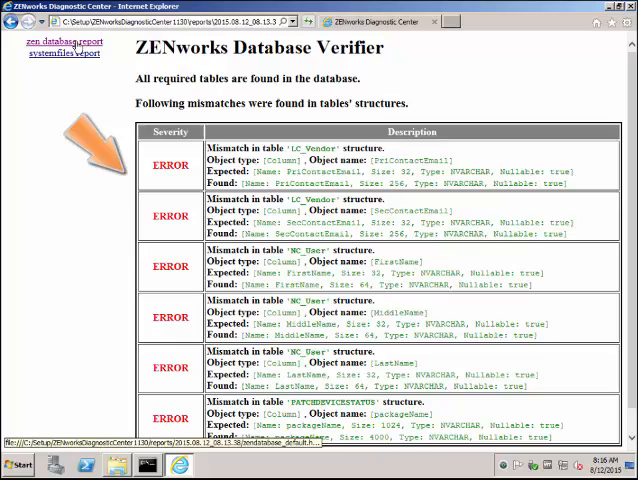
{"action": "left_click", "coordinate": [64, 52]}
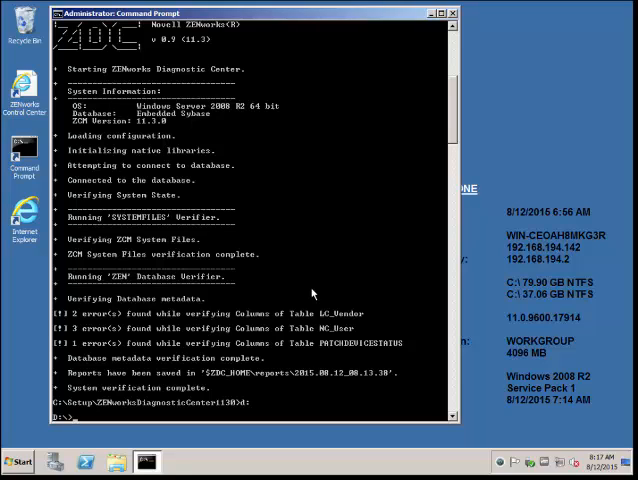
Step: Run setup from C:\Setup to launch the ZENworks 11 SP4 installer
{"action": "type", "text": "setup"}
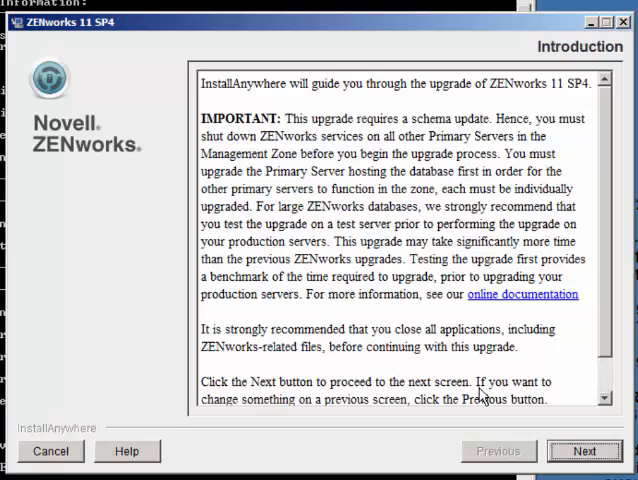
Step: Accept the license, pass the network warning, and reach the first-server question with Yes selected
{"action": "left_click", "coordinate": [584, 452]}
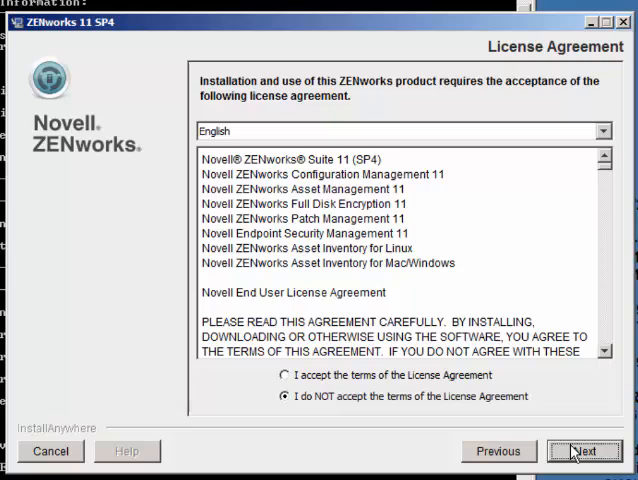
{"action": "left_click", "coordinate": [284, 376]}
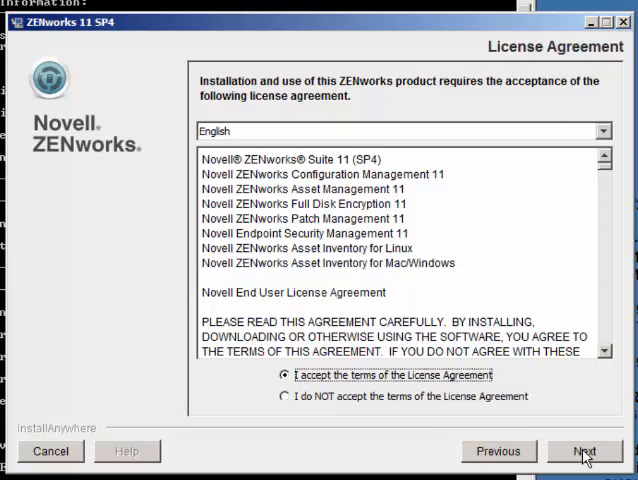
{"action": "left_click", "coordinate": [582, 452]}
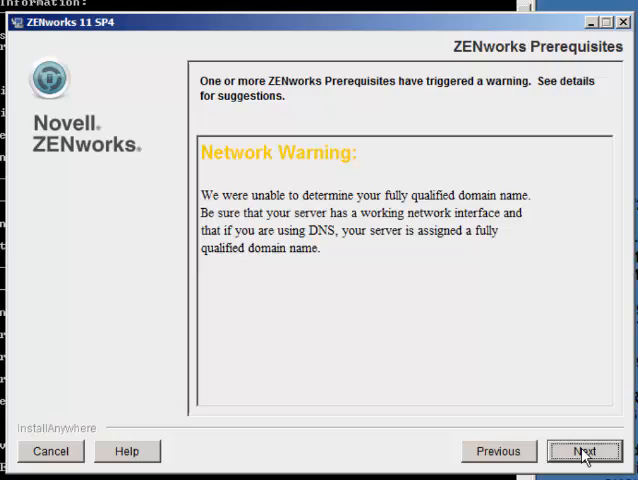
{"action": "left_click", "coordinate": [584, 452]}
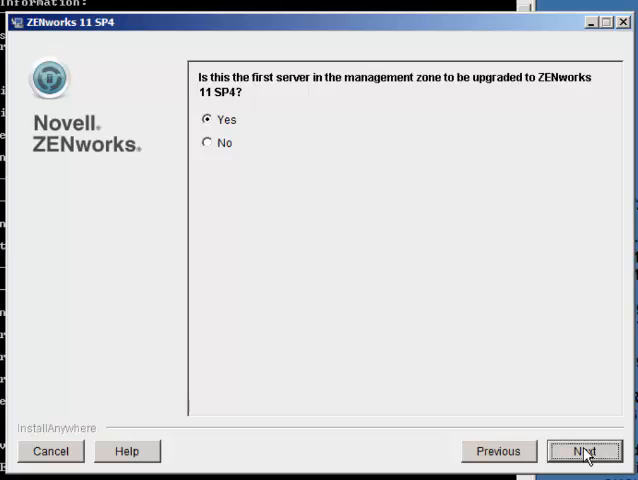
Step: Continue as first server, give the admin password, confirm ZDC and pre-upgrade tasks, reaching Restart Server
{"action": "left_click", "coordinate": [584, 452]}
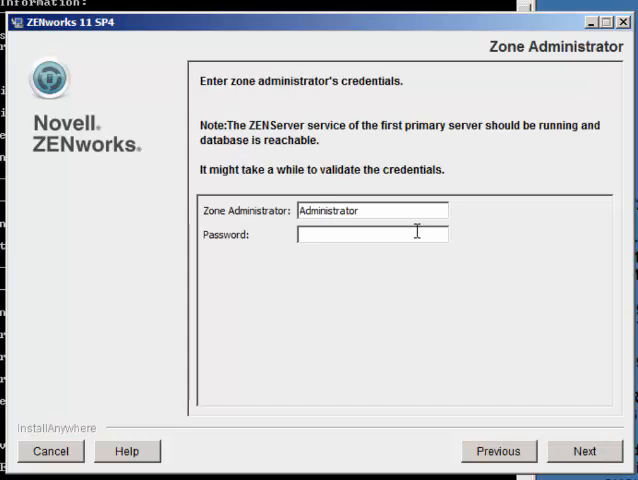
{"action": "left_click", "coordinate": [584, 452]}
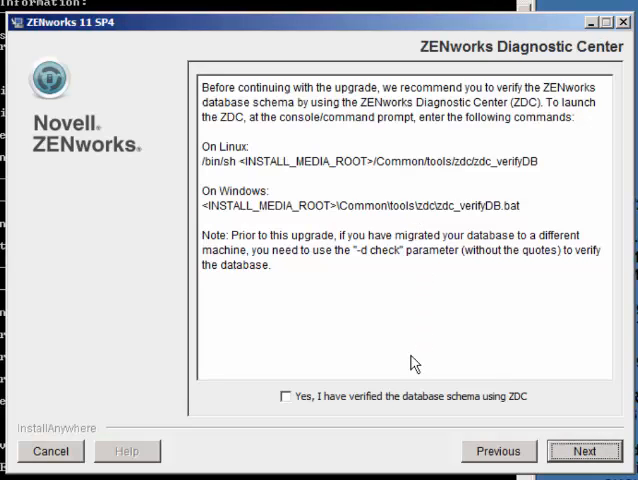
{"action": "left_click", "coordinate": [286, 396]}
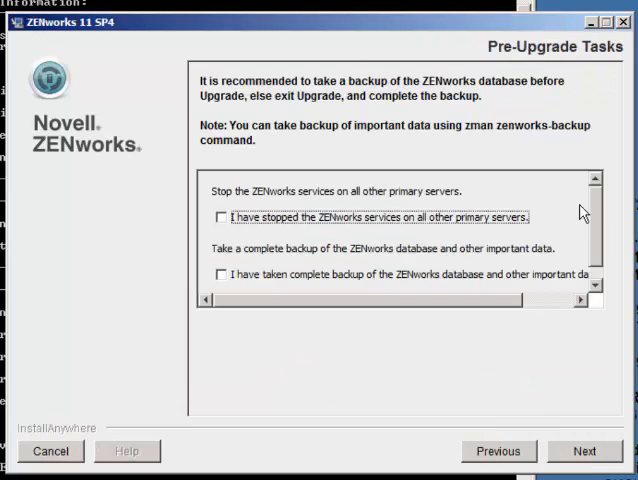
{"action": "mouse_move", "coordinate": [360, 228]}
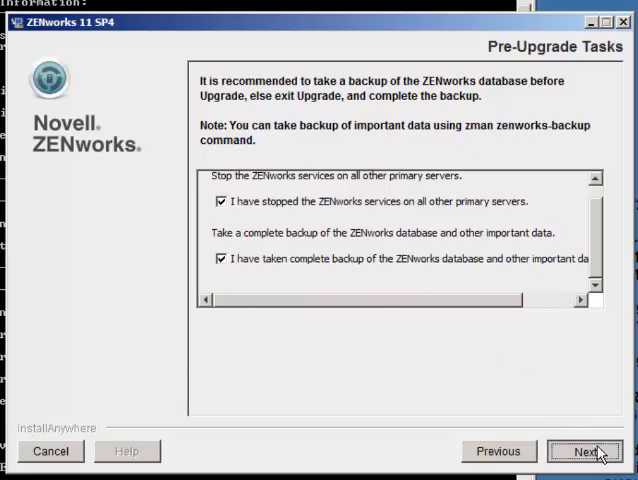
{"action": "left_click", "coordinate": [584, 452]}
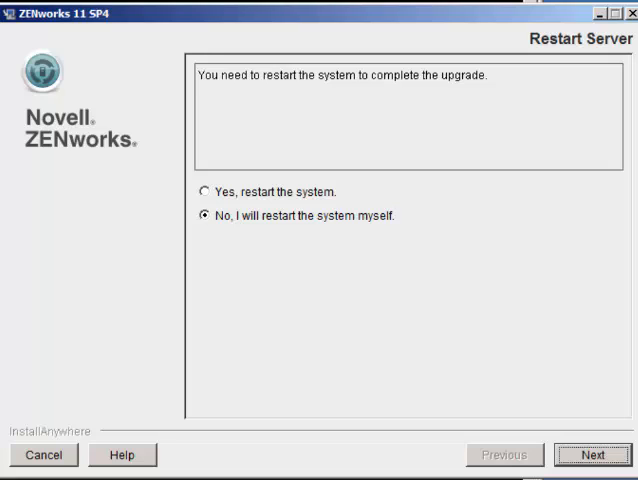
{"action": "mouse_move", "coordinate": [630, 388]}
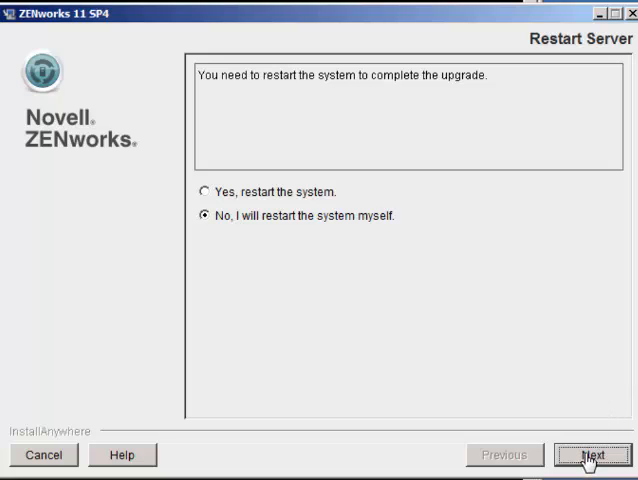
Step: Keep 'No, I will restart the system myself' and advance to the successful-upgrade summary
{"action": "left_click", "coordinate": [592, 456]}
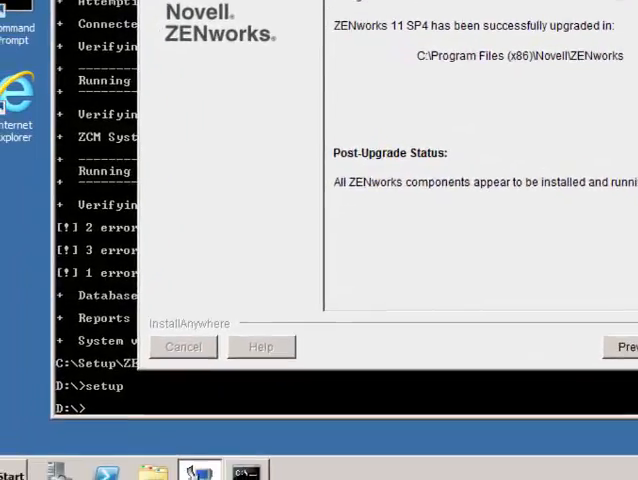
Step: Close the installer with Done and restart the server from Start > Shut down > Restart
{"action": "left_click", "coordinate": [184, 346]}
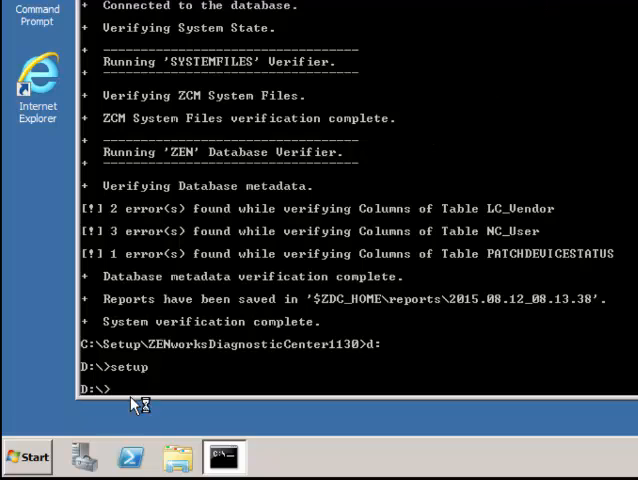
{"action": "left_click", "coordinate": [28, 456]}
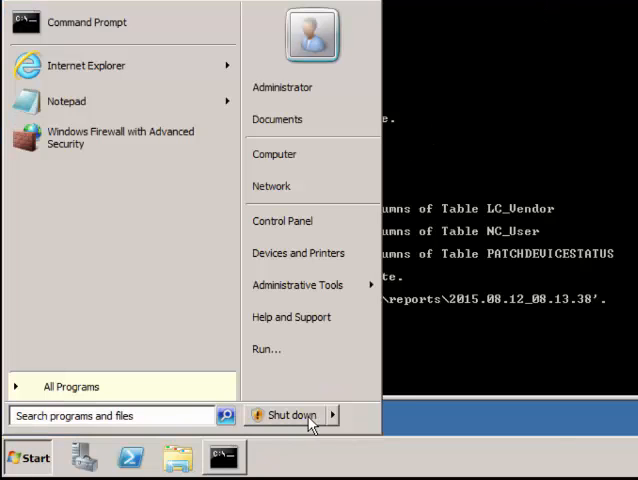
{"action": "left_click", "coordinate": [332, 416]}
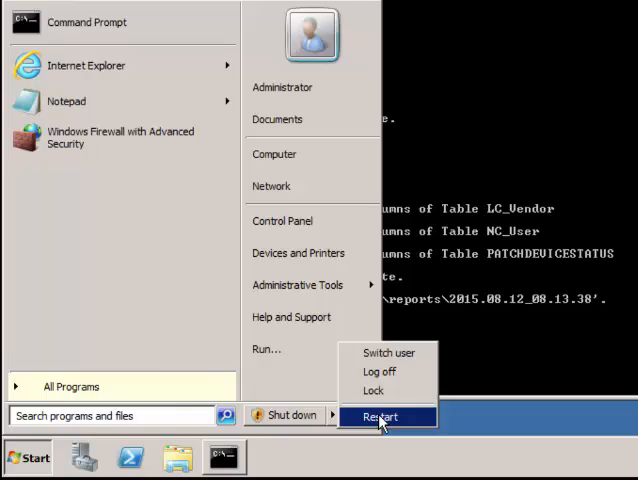
{"action": "left_click", "coordinate": [380, 416]}
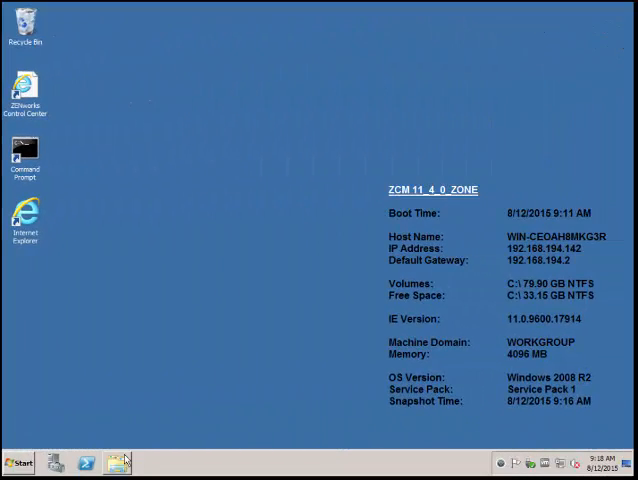
Step: In C:\Program Files (x86)\Novell\ZENworks view the version file in Notepad, then close it
{"action": "left_click", "coordinate": [116, 464]}
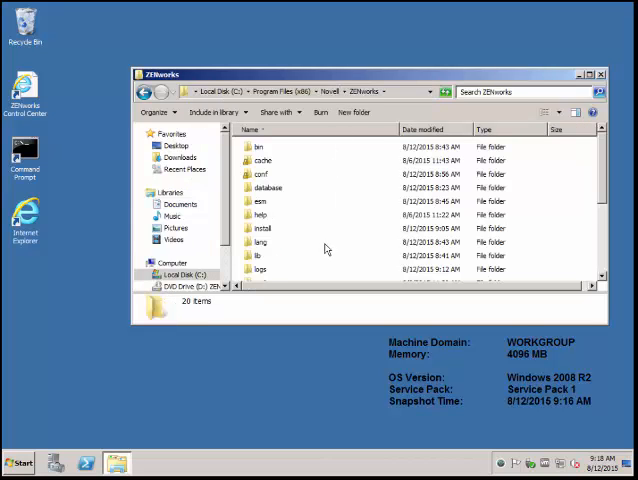
{"action": "scroll", "scroll_direction": "down", "scroll_amount": 3}
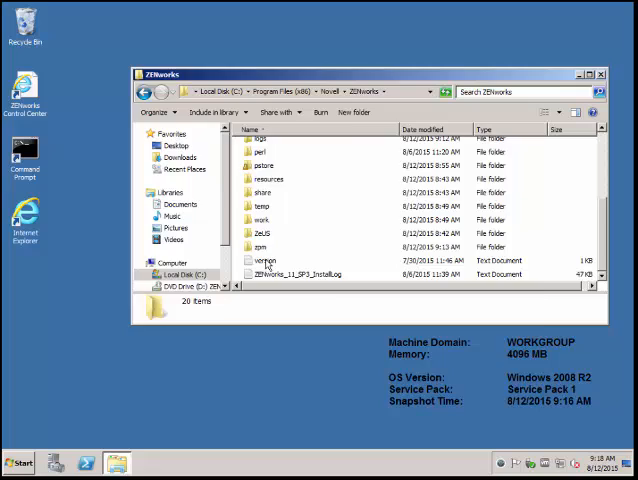
{"action": "double_click", "coordinate": [268, 260]}
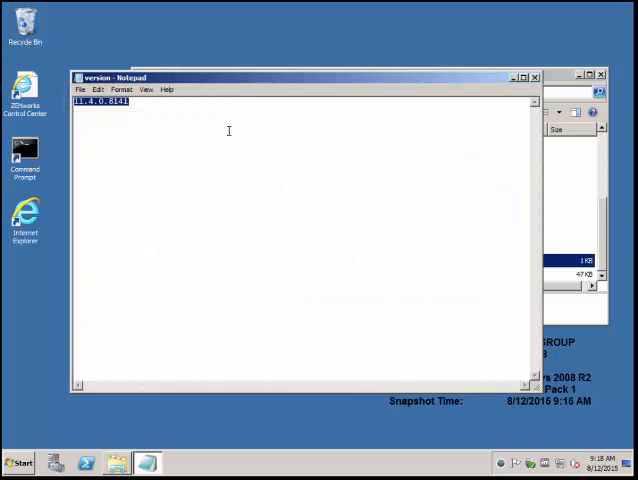
{"action": "left_click", "coordinate": [536, 76]}
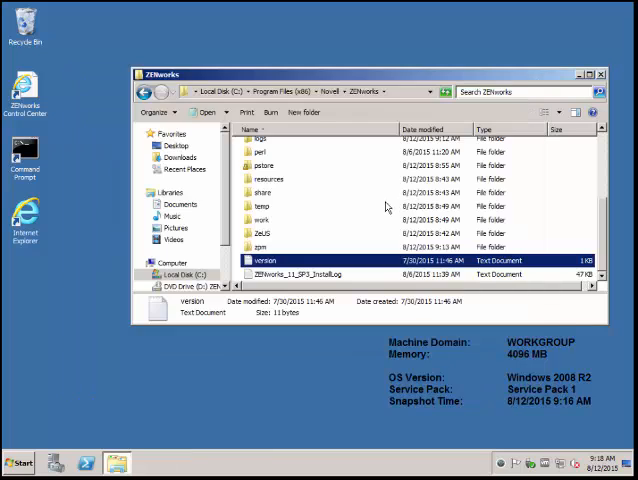
{"action": "mouse_move", "coordinate": [400, 204]}
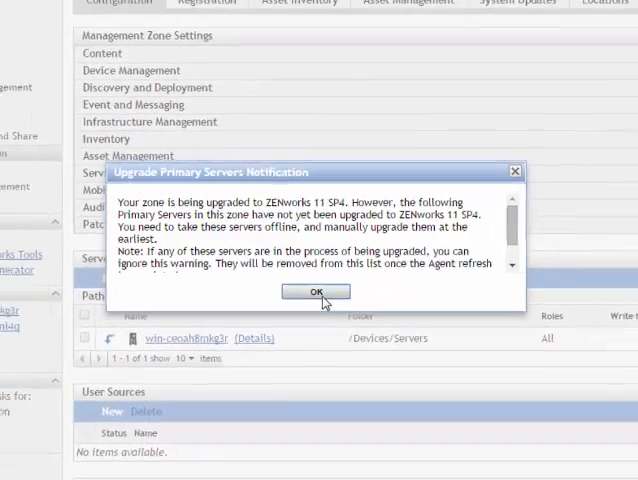
Step: Dismiss the Upgrade Primary Servers Notification so ZCC shows the zone's Server Hierarchy
{"action": "left_click", "coordinate": [316, 292]}
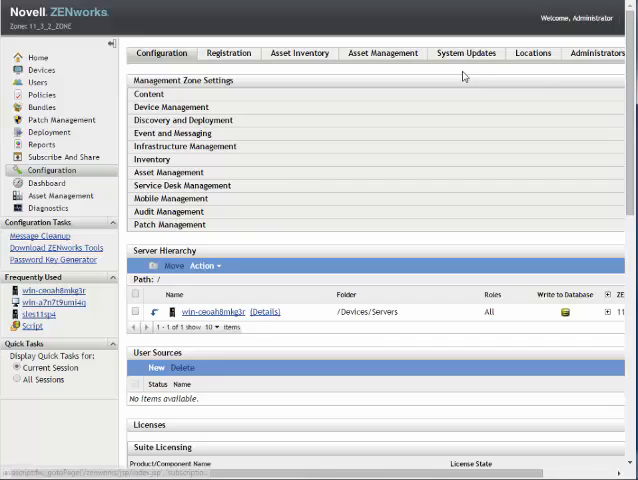